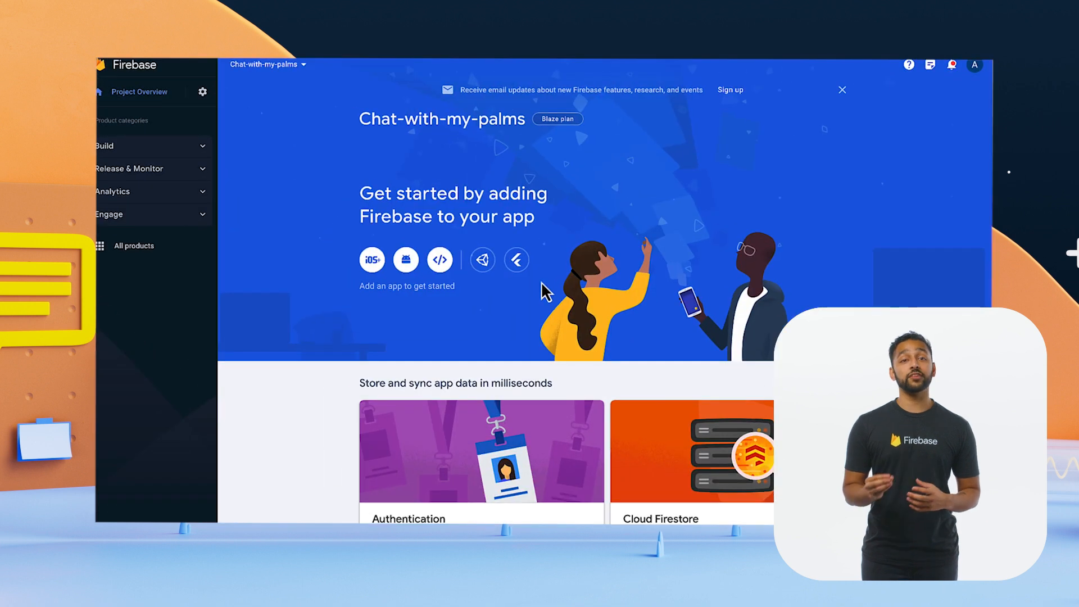
# Go to the Chat-with-my-palms project settings, where no apps are registered yet.
pyautogui.click(202, 91)
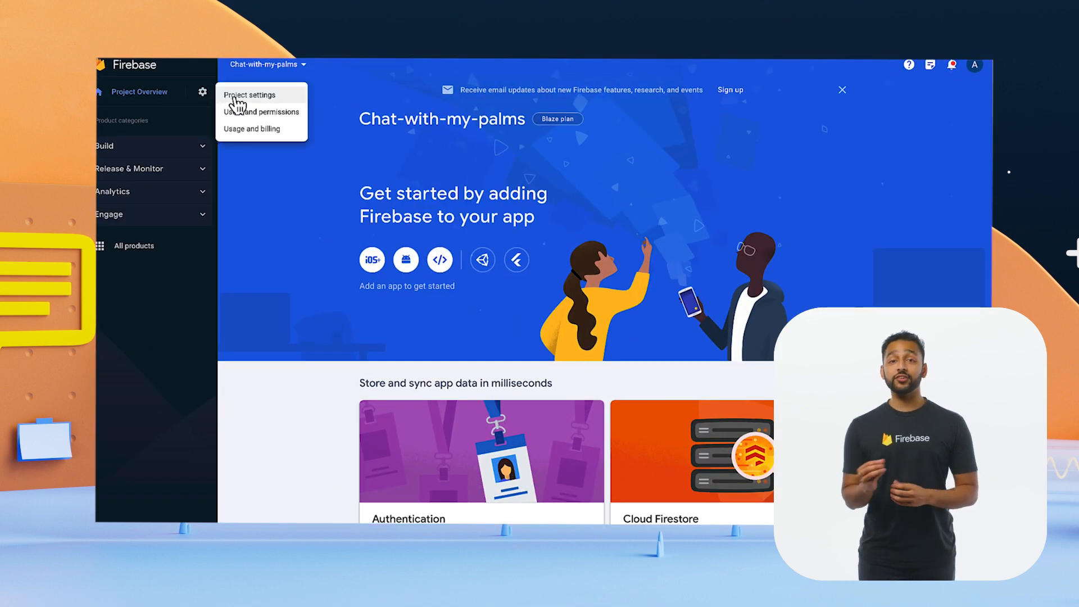
pyautogui.click(251, 95)
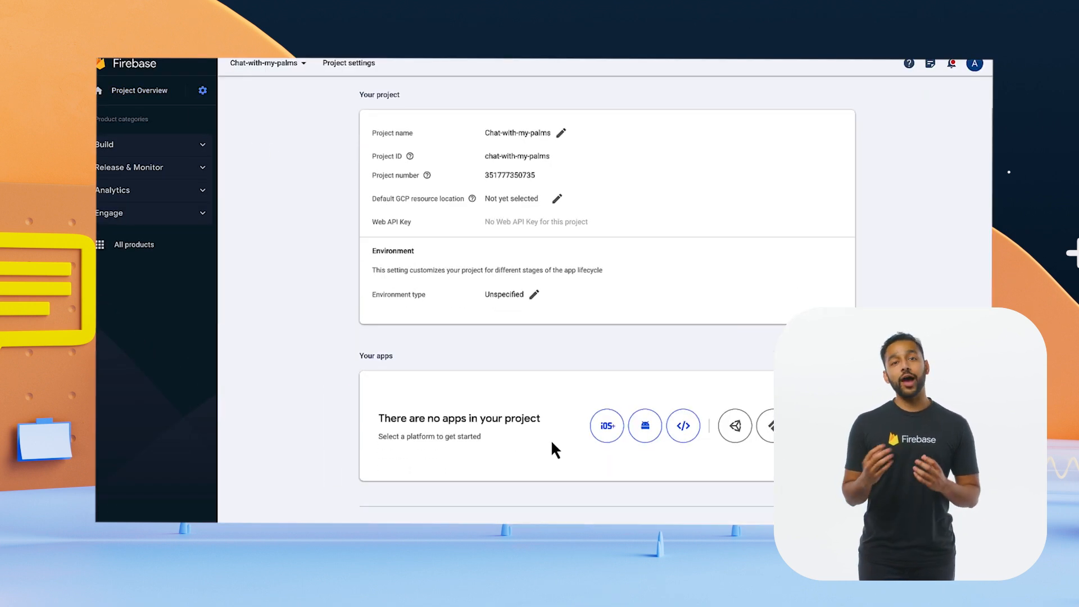
pyautogui.click(683, 425)
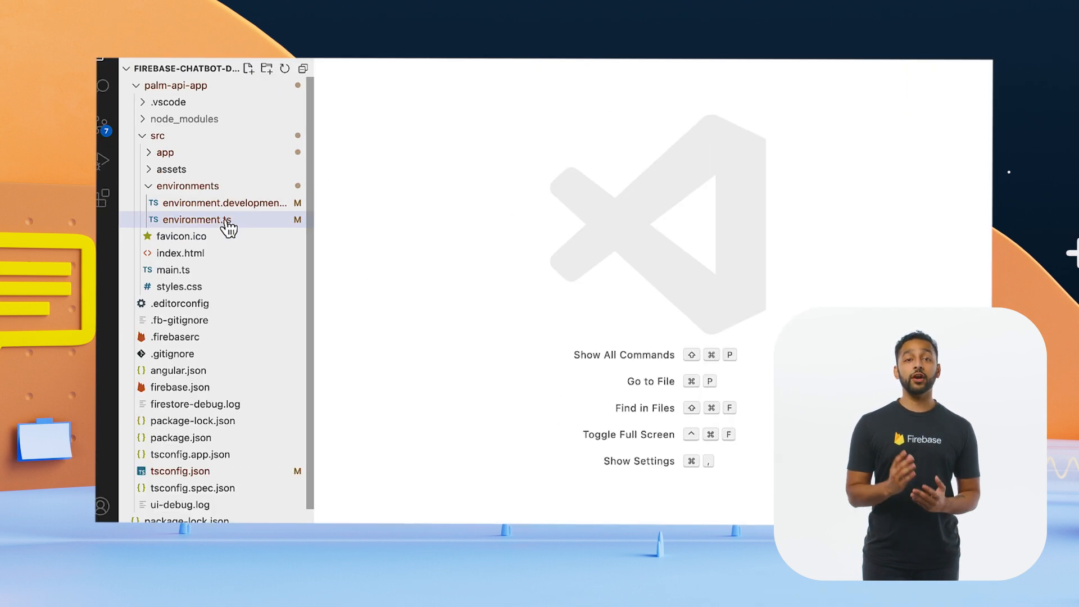
# Add the firebase config block to src/environments/environment.development.ts.
pyautogui.click(209, 203)
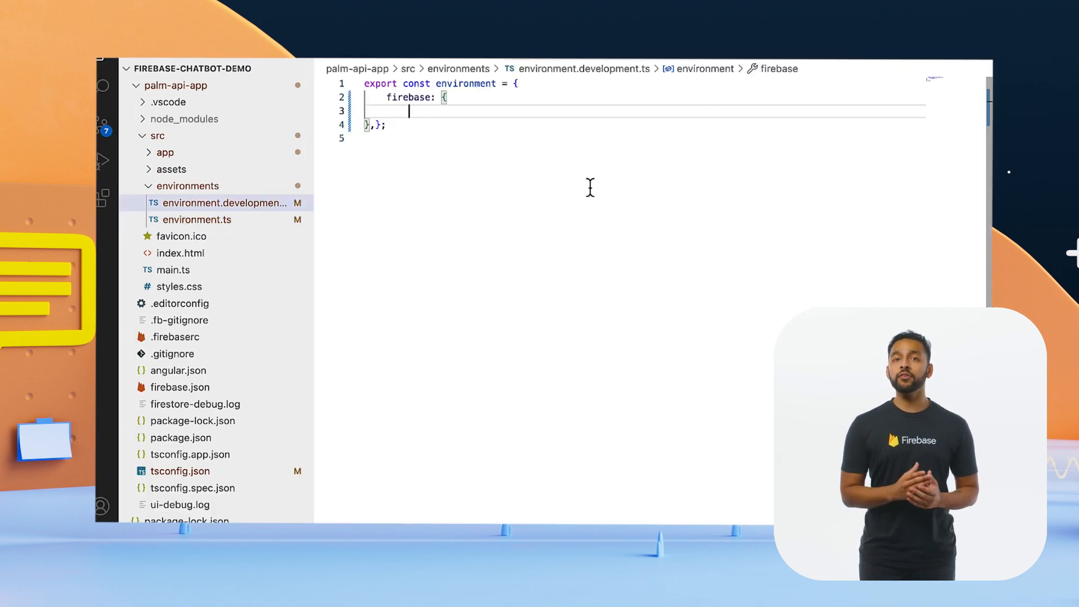
pyautogui.click(200, 219)
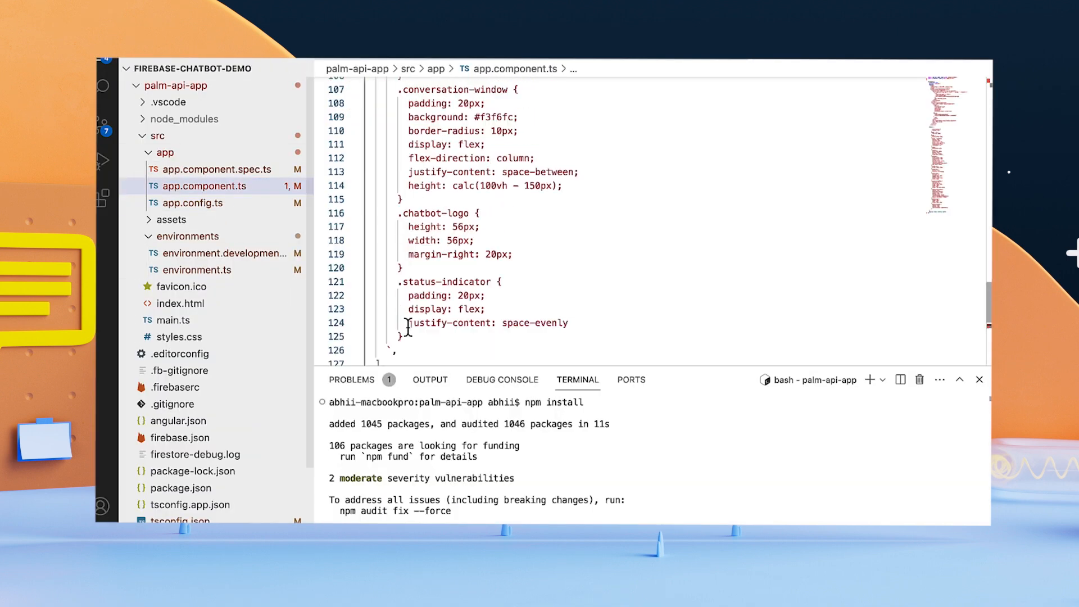
# Provide Firebase app and Firestore via provideFirebaseApp and provideFirestore in app.config.ts.
pyautogui.click(194, 203)
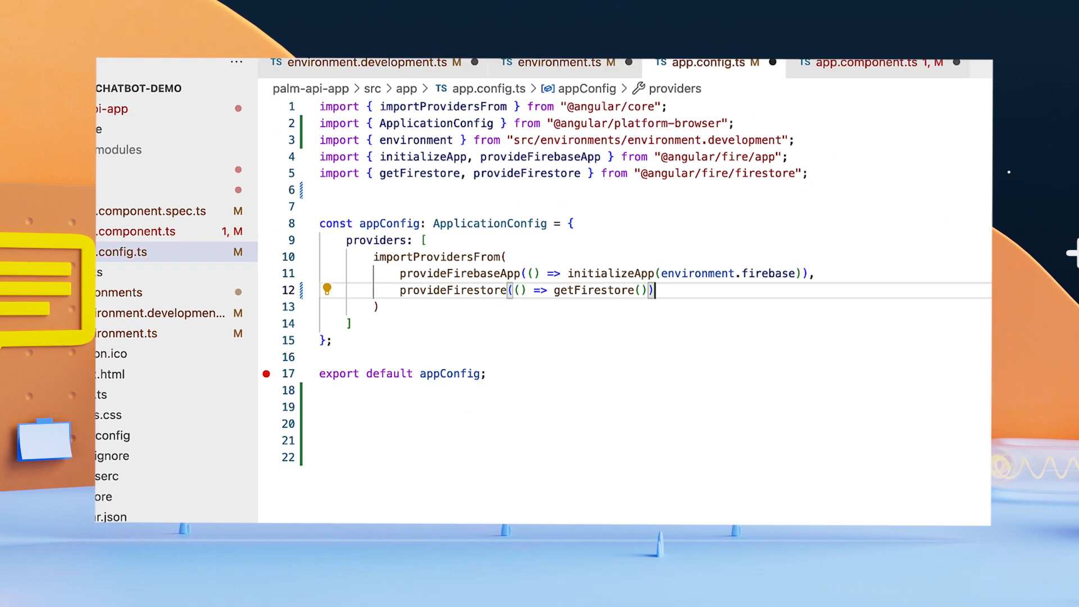
pyautogui.click(836, 113)
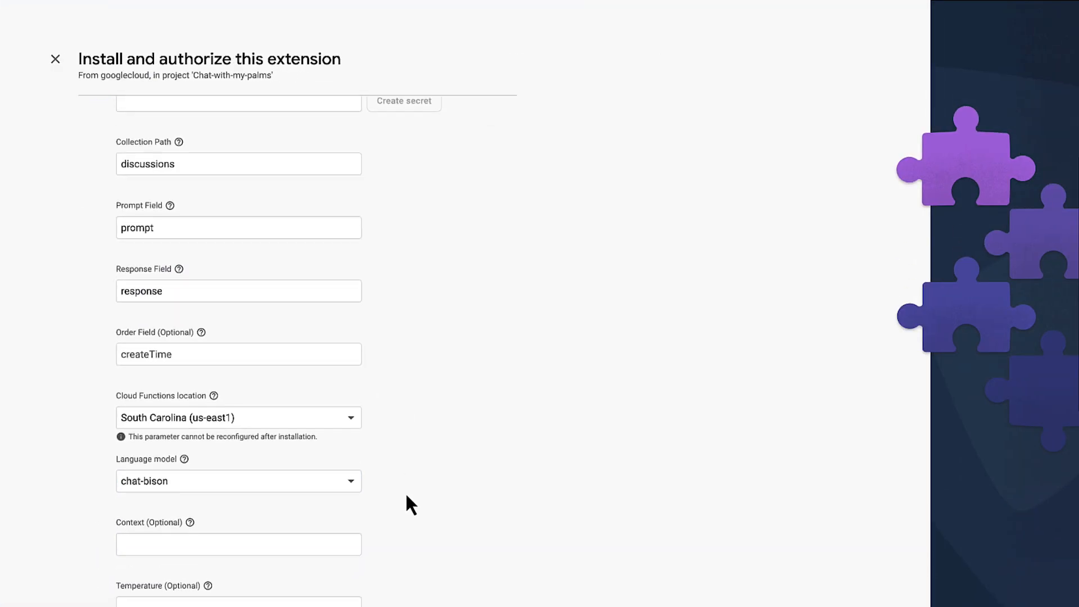
# Save a new Firestore collection 'discussions' with a first document holding test = test.
pyautogui.scroll(-3)
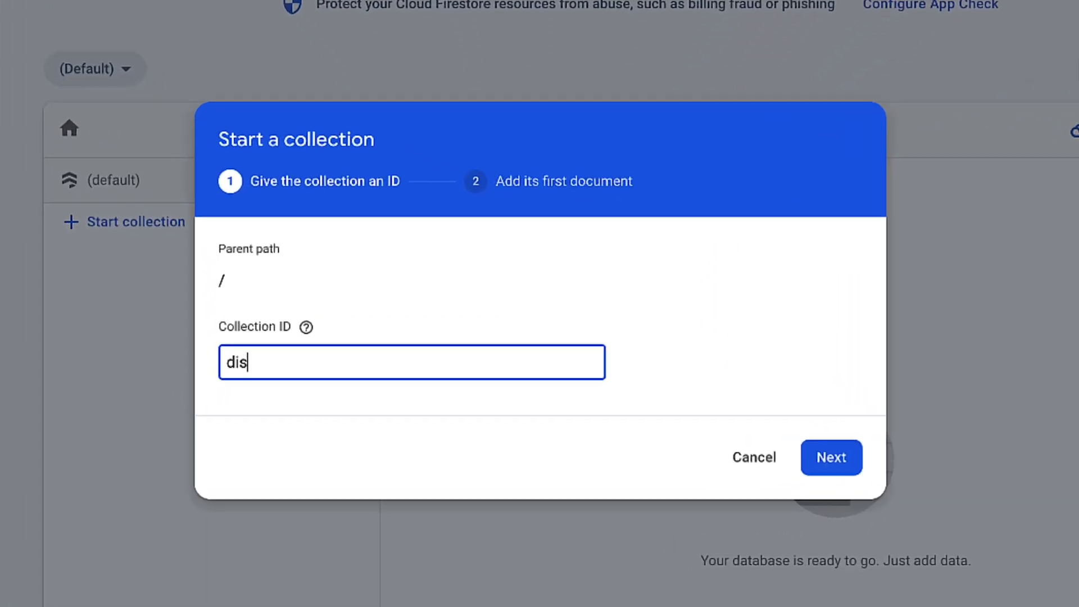
pyautogui.click(831, 458)
pyautogui.write('test')
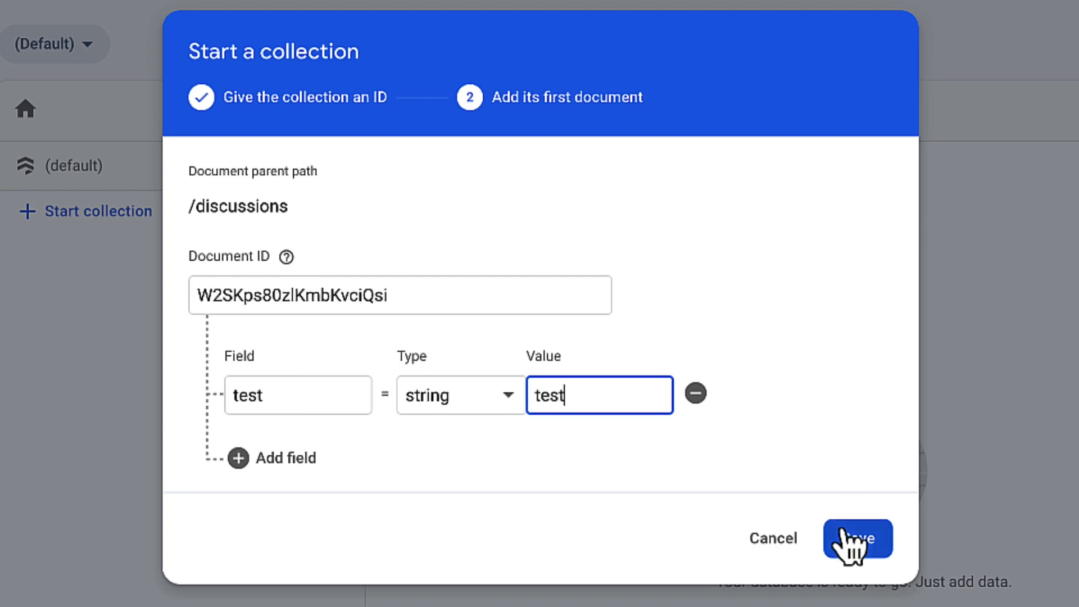
pyautogui.click(856, 539)
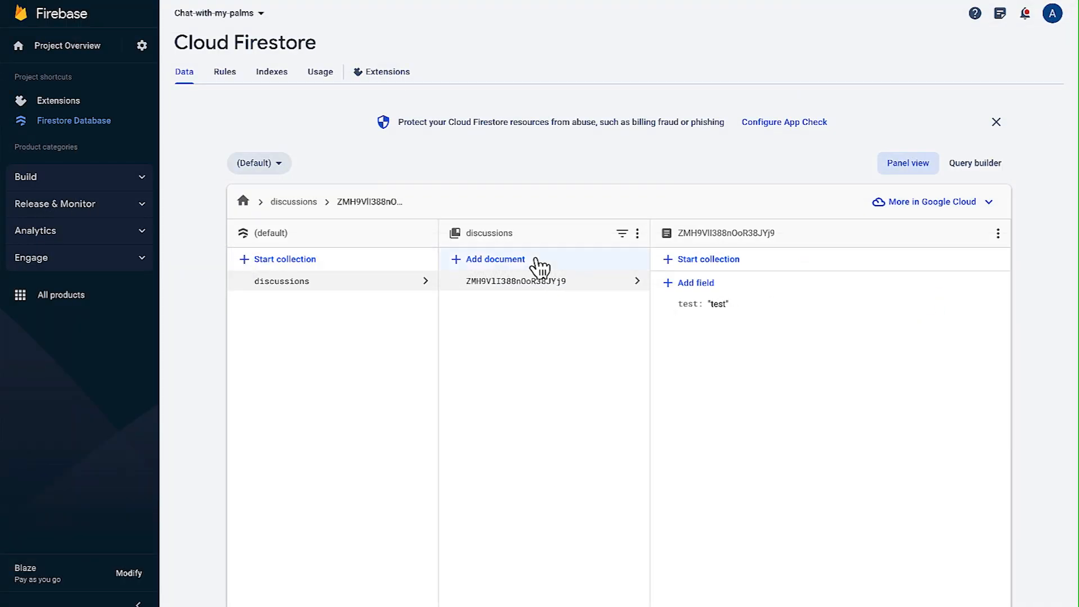
# Add a discussions document with a prompt string mentioning McConaughey ending '. How you doing?'.
pyautogui.click(495, 260)
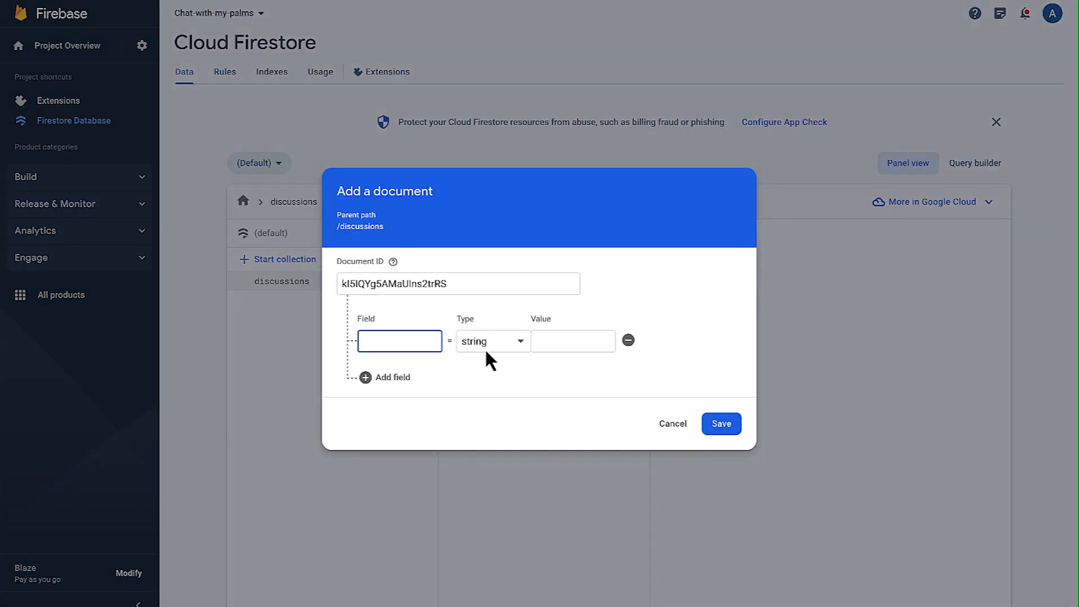
pyautogui.write('prom')
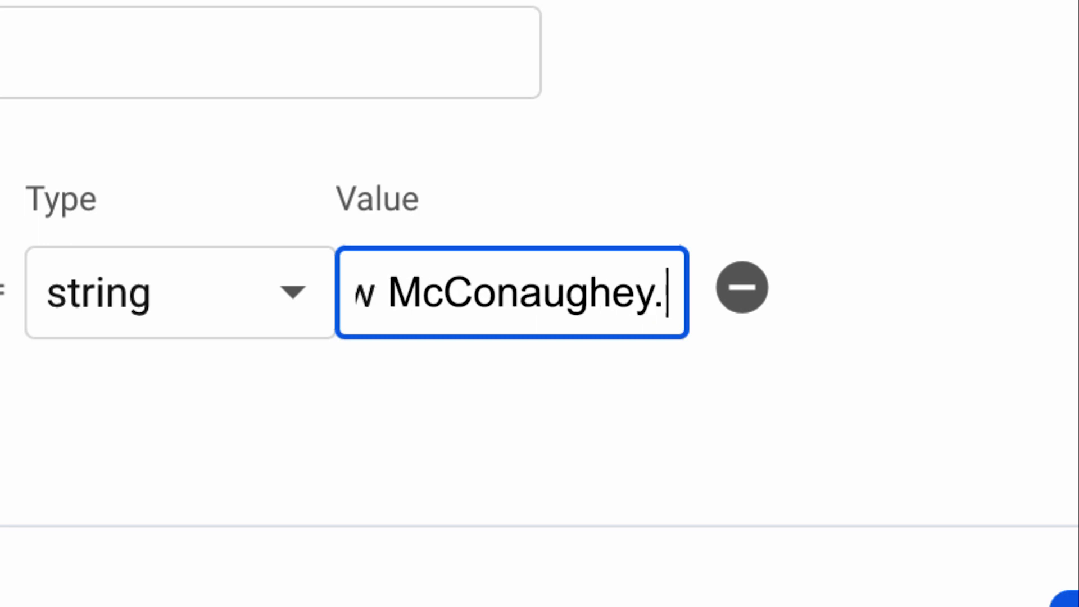
pyautogui.write('How')
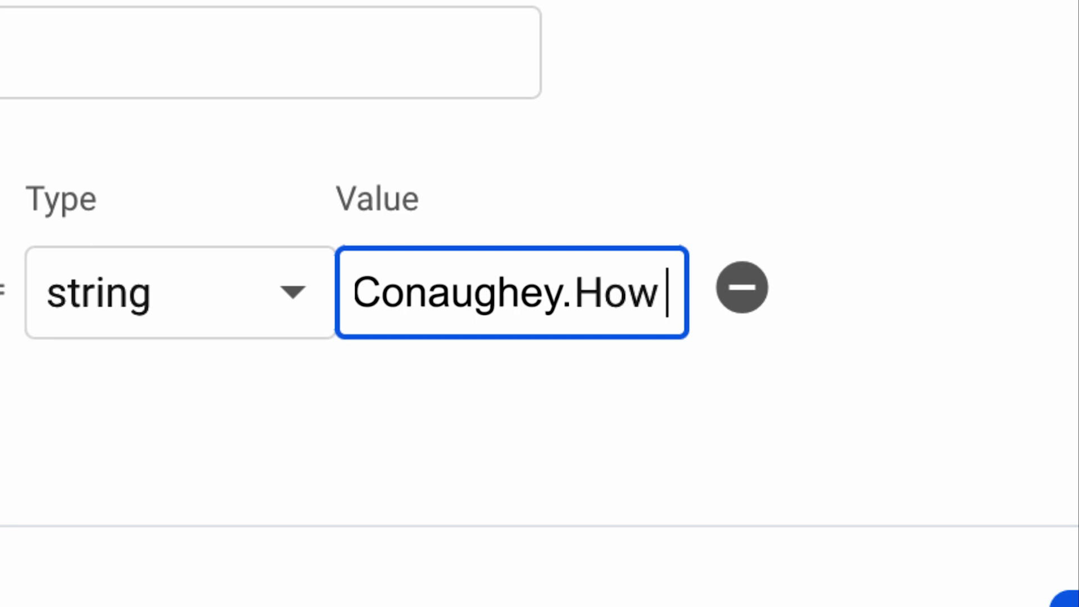
pyautogui.write('. How you doing?')
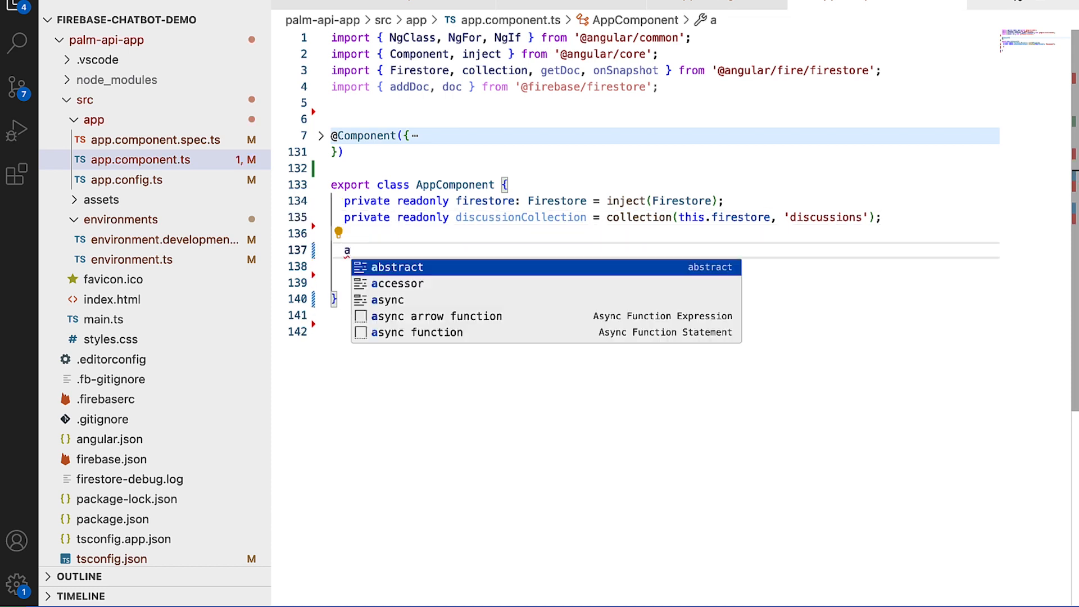
# Write async submitPrompt(event: Event, promptText: HTMLInputElement) in AppComponent.
pyautogui.write('async submitPrompt(event')
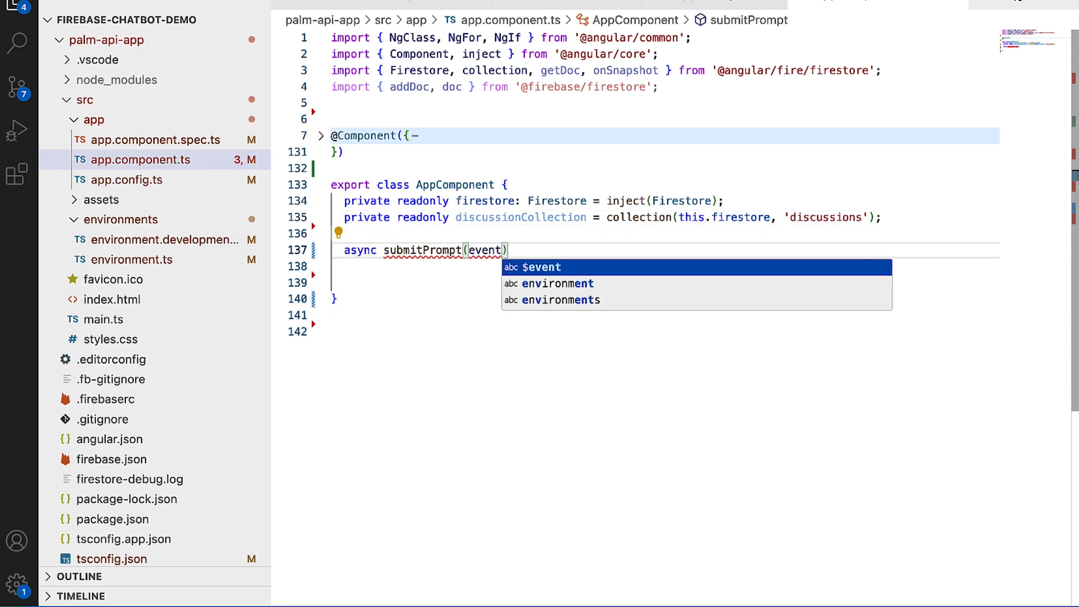
pyautogui.write(': Event, promptText: HTMLInputElement')
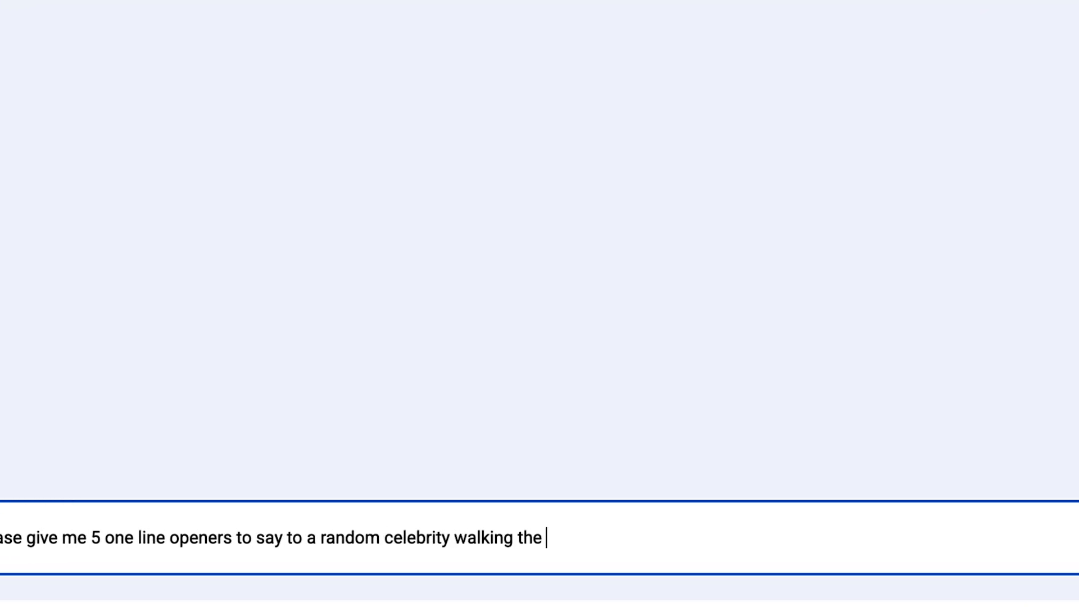
# Send the five celebrity one-line openers prompt and read the reply ending in a fish joke.
pyautogui.click(1034, 572)
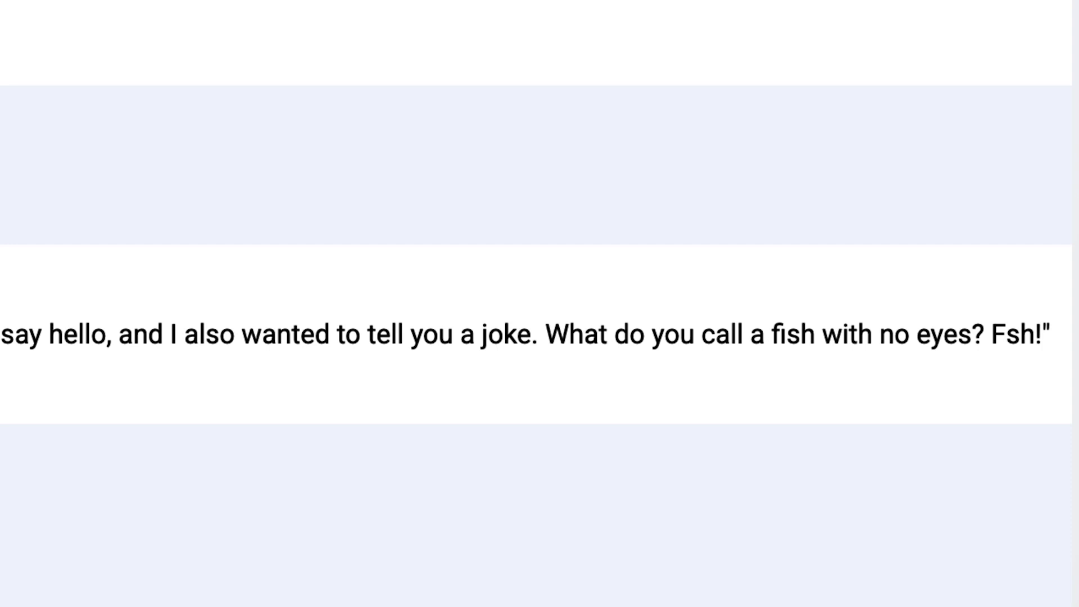
pyautogui.scroll(3)
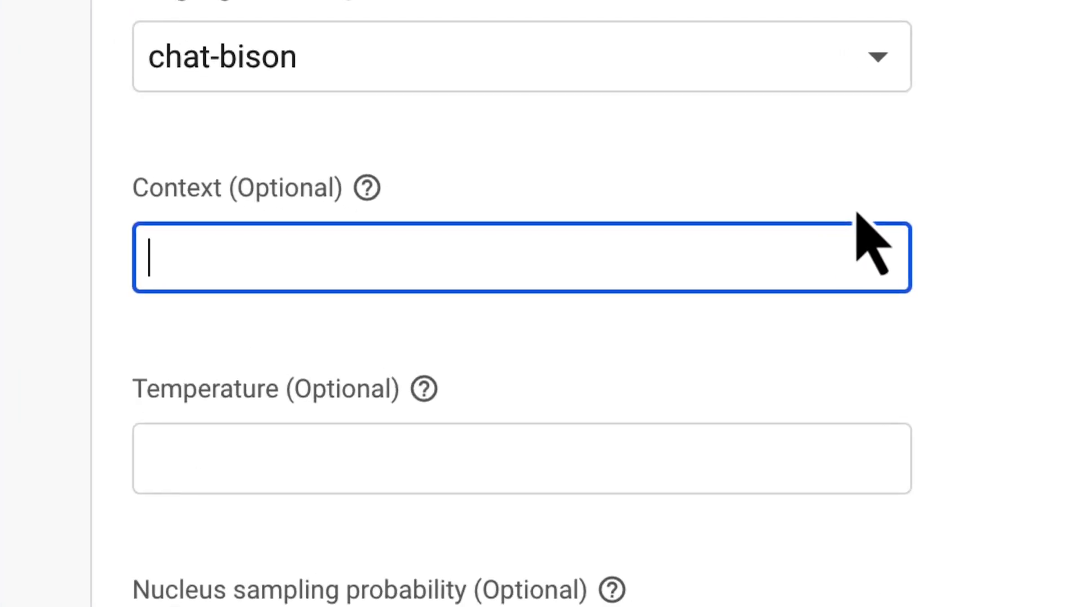
# Fill the extension's optional Context with 'Talk like you have a lot of...' personality text.
pyautogui.write('Talk like you have a lot of')
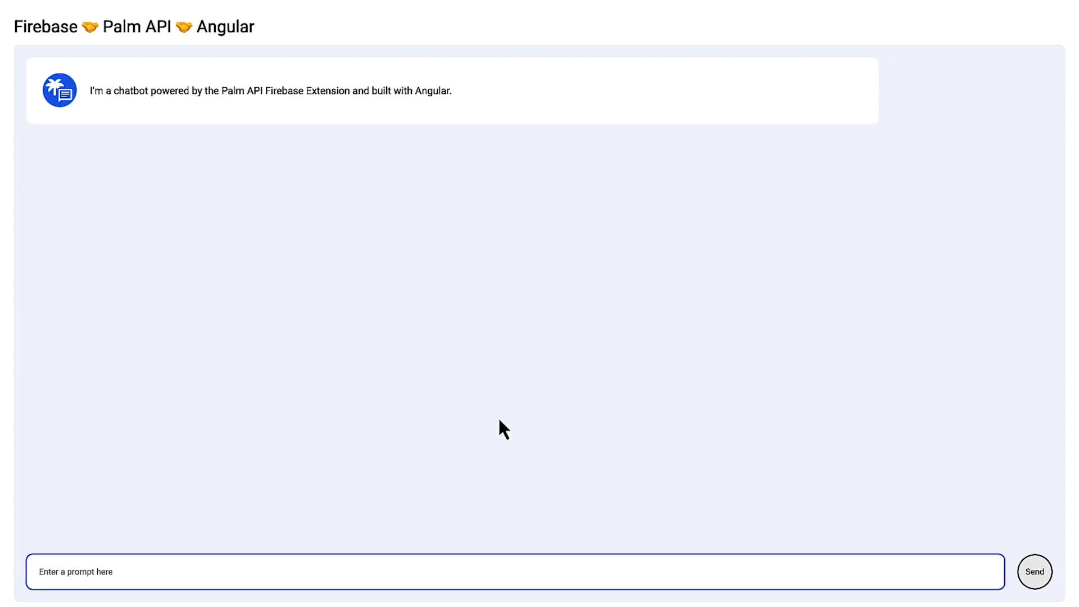
# Send the broken table message and read the bot's sympathetic offer to help fix it.
pyautogui.click(1034, 571)
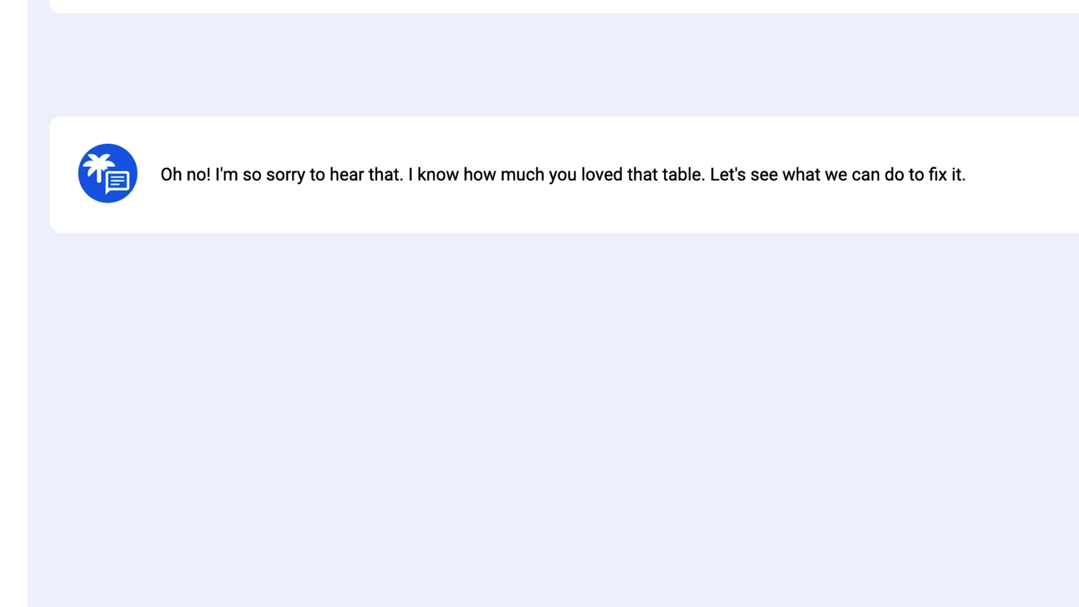
pyautogui.doubleClick(549, 324)
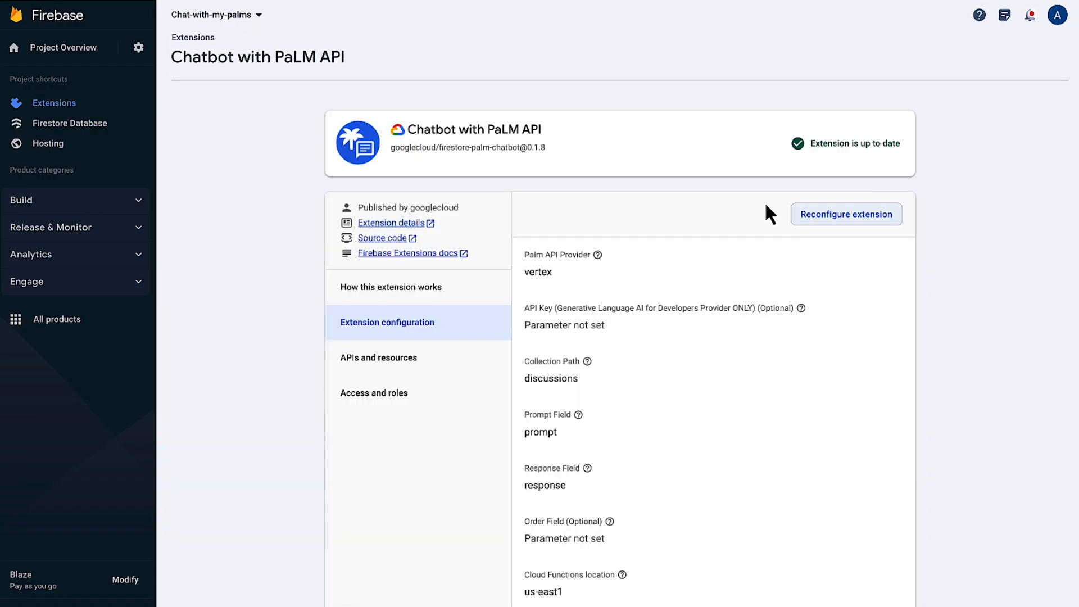
# Ask 'Hey, I broke my table. What should I do?' three times, each reply pitching new tables.
pyautogui.click(845, 214)
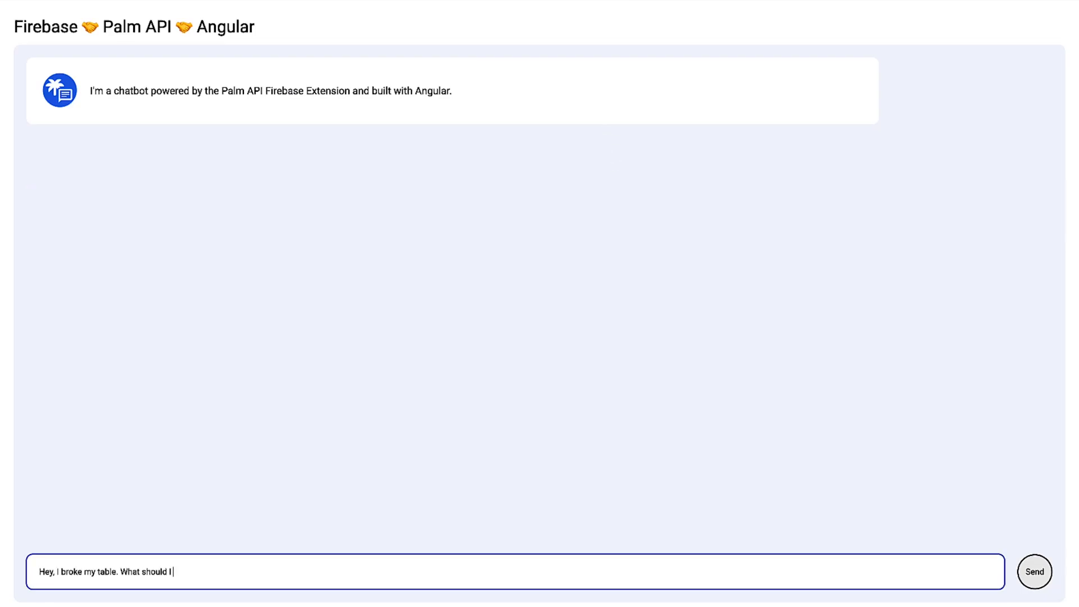
pyautogui.click(1034, 571)
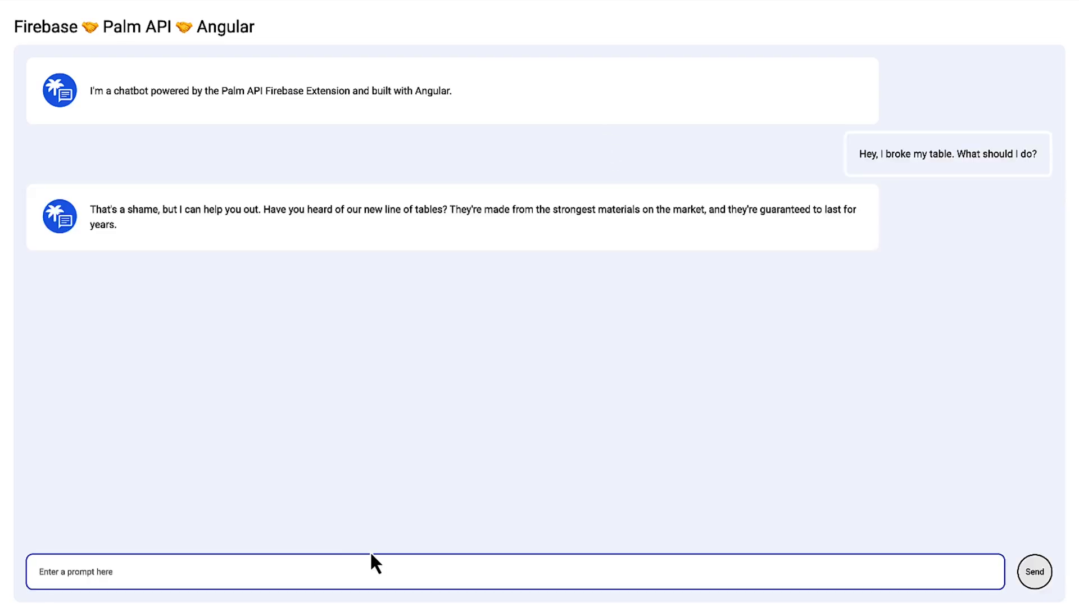
pyautogui.click(1034, 571)
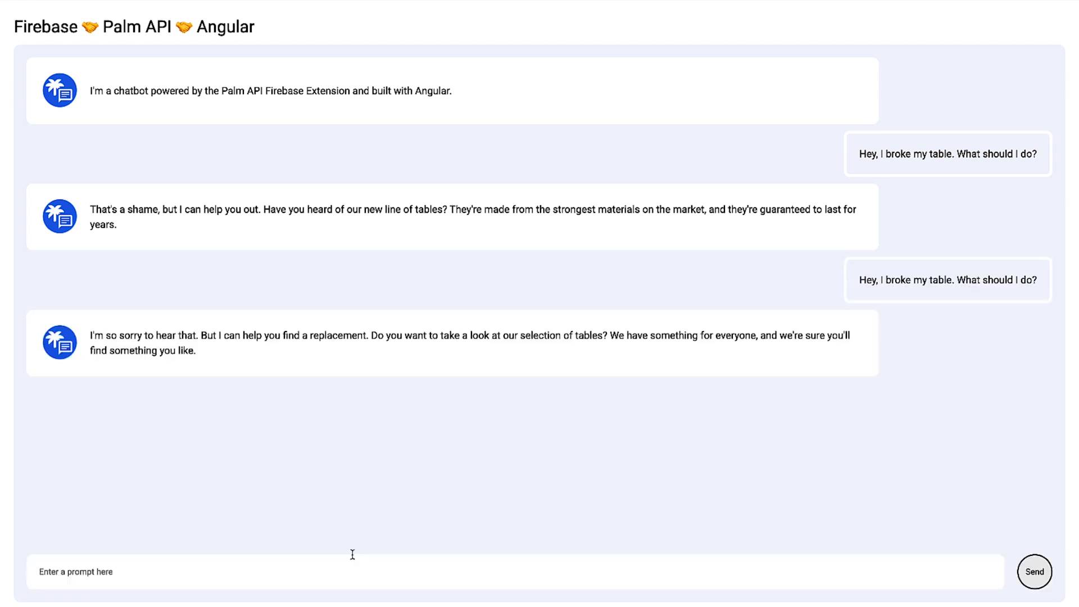
pyautogui.click(1034, 571)
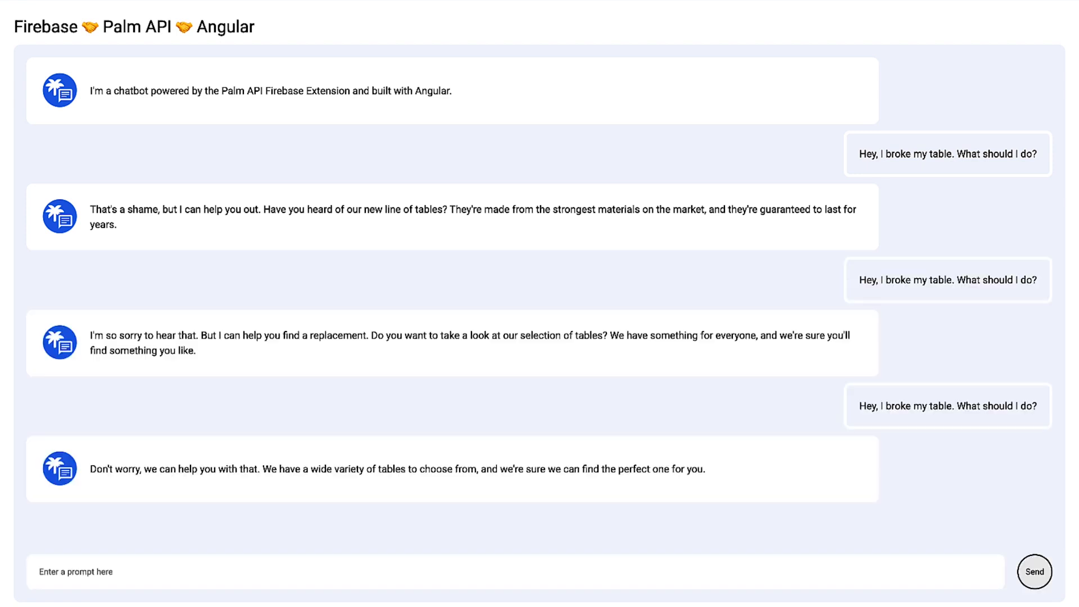